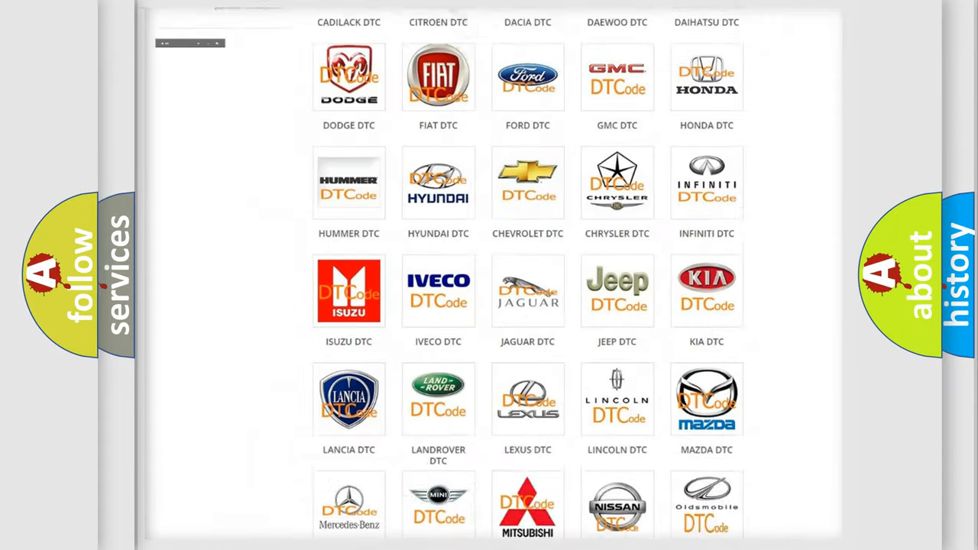
- Open the Lexus DTC page and browse its list of B-series trouble code subcategories
{"action": "scroll", "scroll_direction": "up", "scroll_amount": 3}
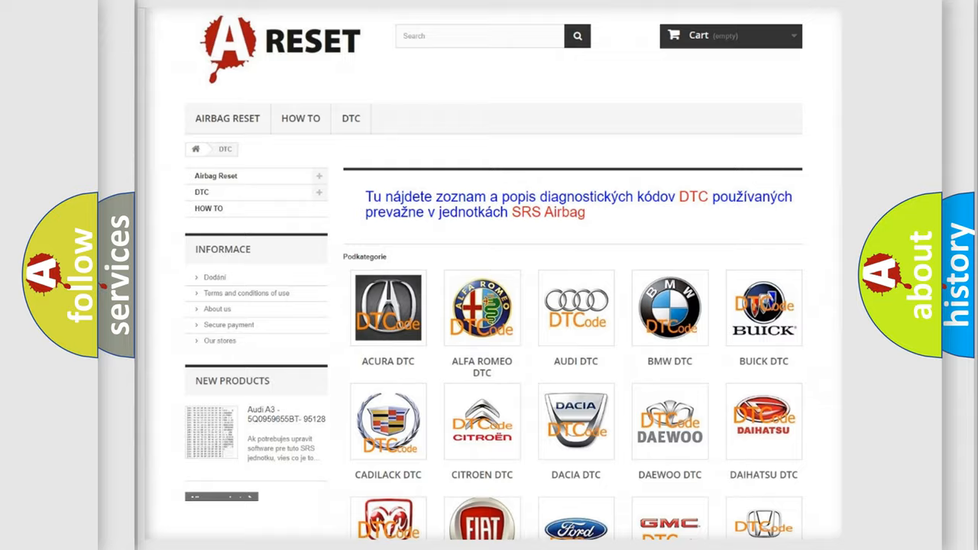
{"action": "scroll", "scroll_direction": "down", "scroll_amount": 3}
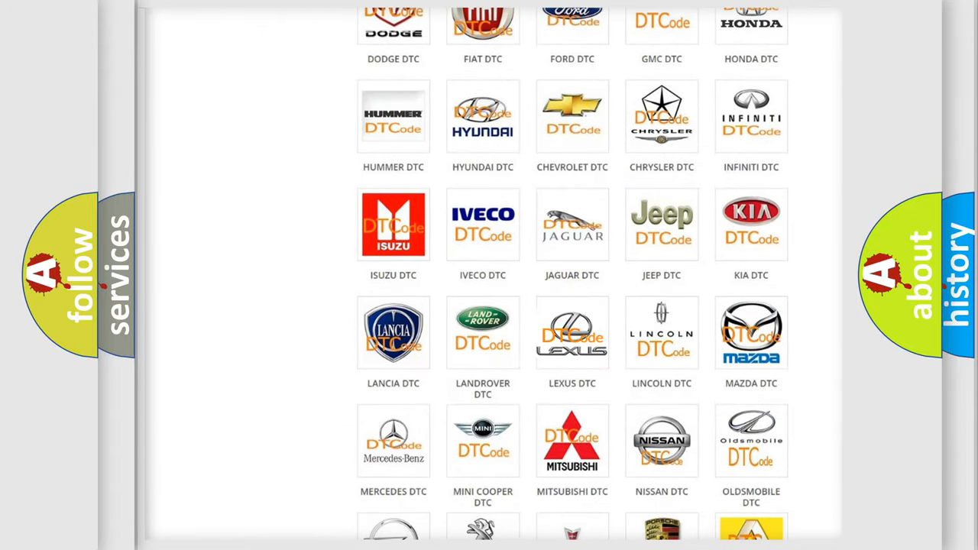
{"action": "left_click", "coordinate": [571, 333]}
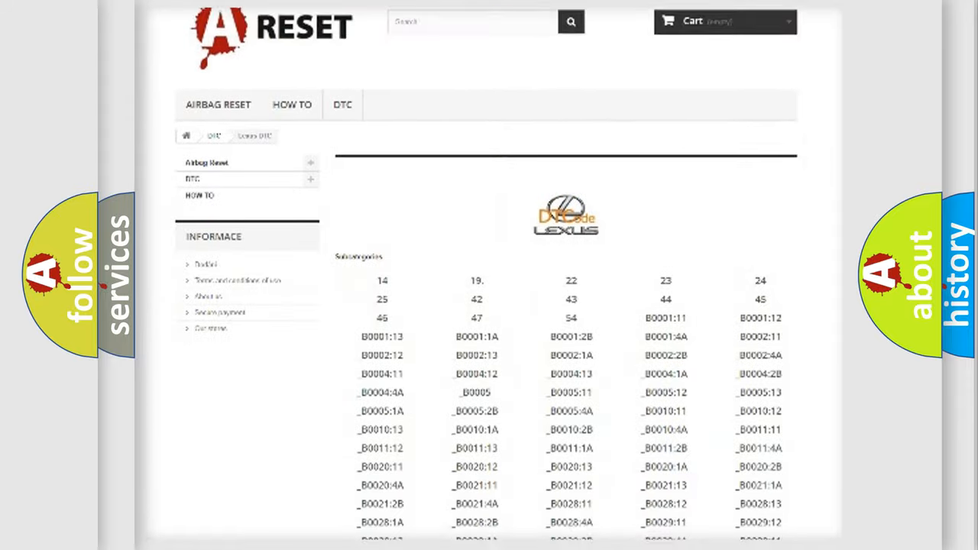
{"action": "scroll", "scroll_direction": "down", "scroll_amount": 3}
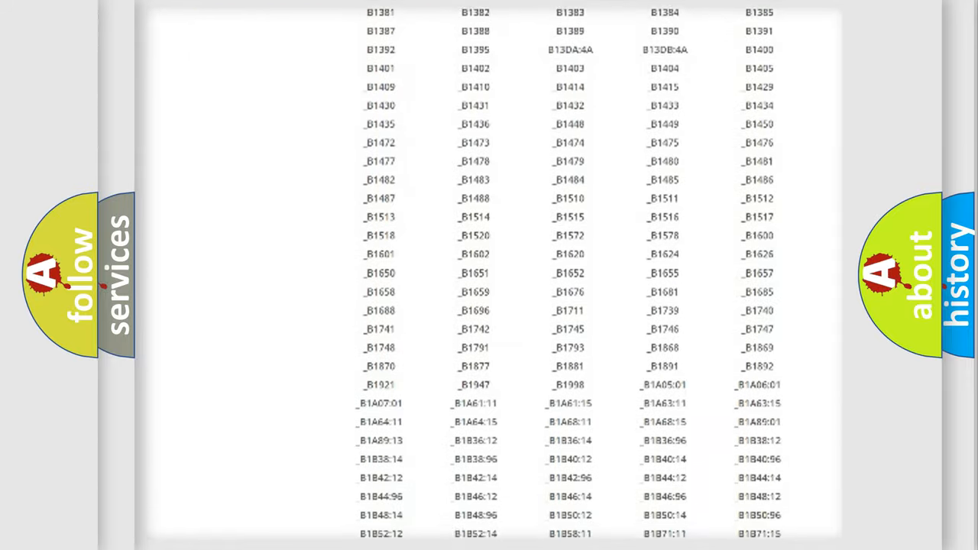
{"action": "scroll", "scroll_direction": "up", "scroll_amount": 3}
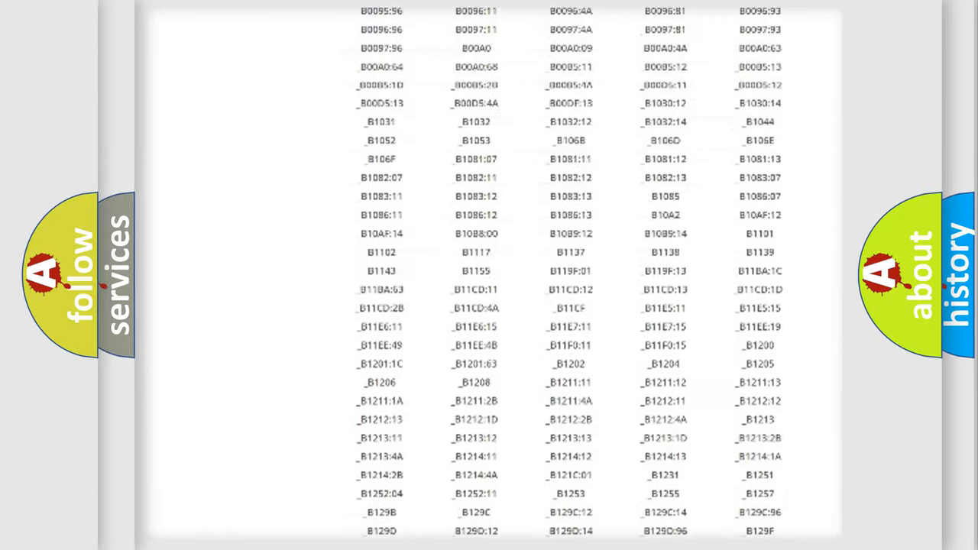
{"action": "scroll", "scroll_direction": "up", "scroll_amount": 3}
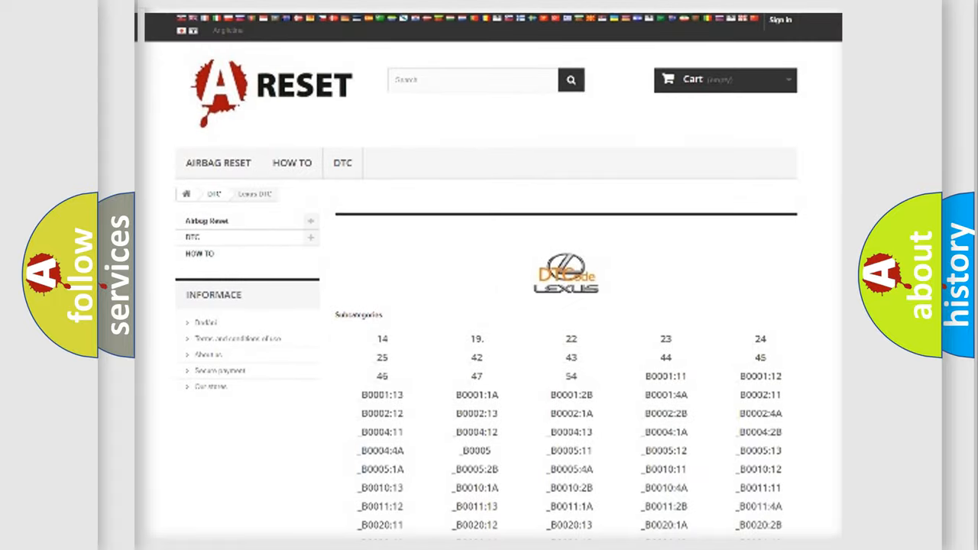